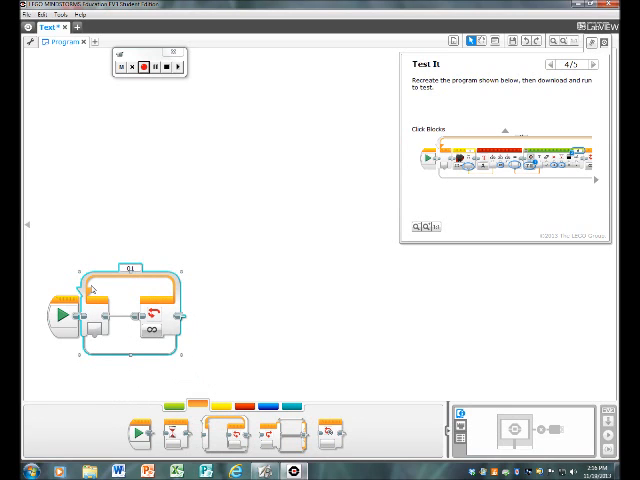
Switch the block palette to another category showing a larger set of blocks.
{"action": "left_click", "coordinate": [216, 404]}
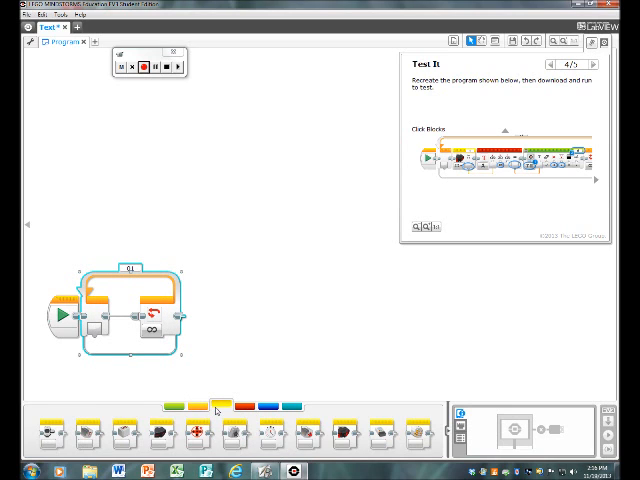